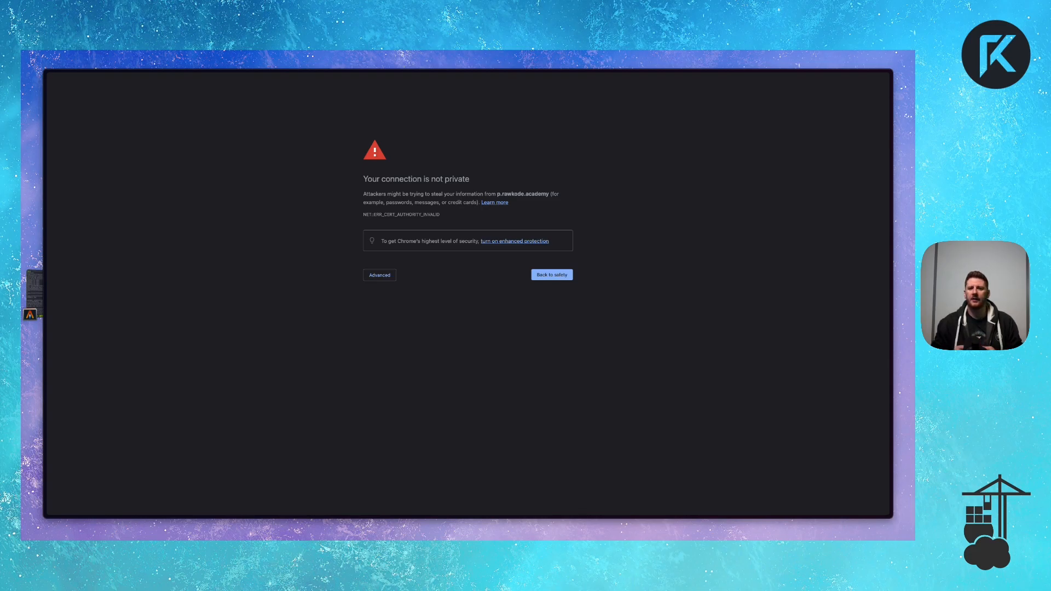
pyautogui.moveTo(466, 294)
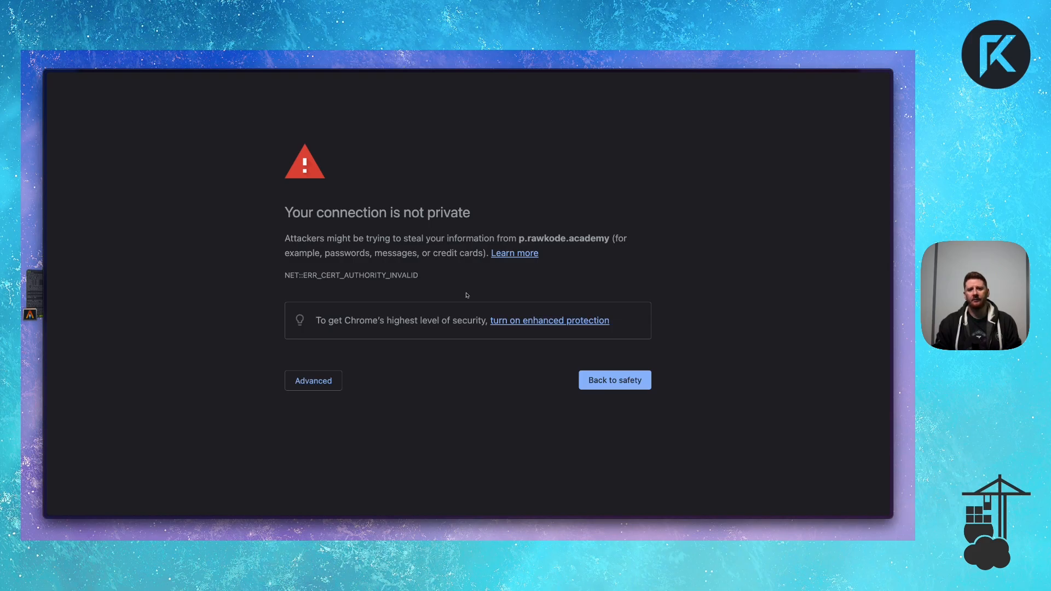
pyautogui.moveTo(416, 355)
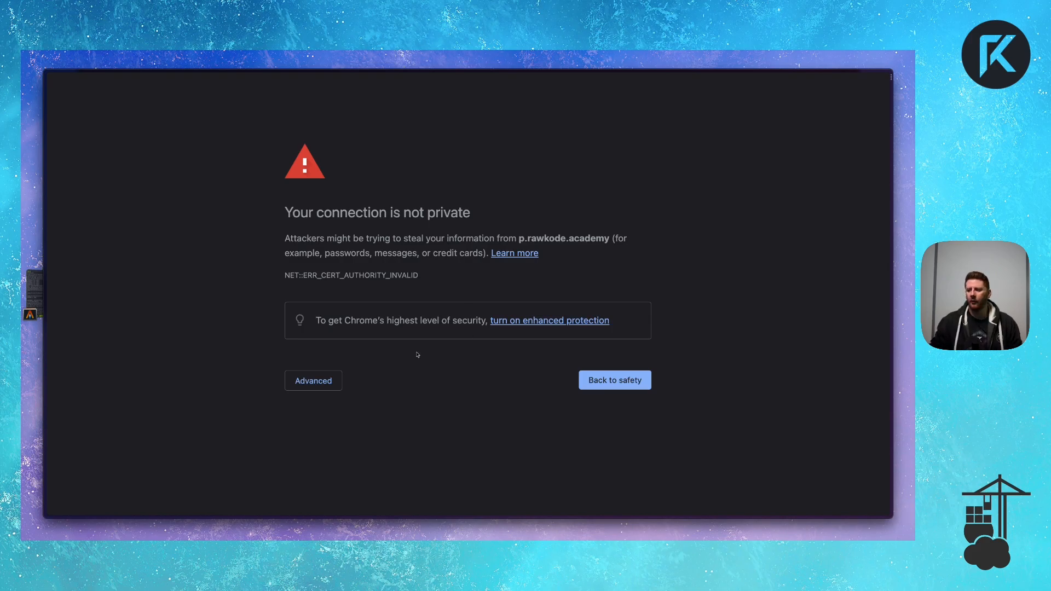
# - Expand Chrome's certificate warning for p.rawkode.academy via Advanced to show the details
pyautogui.click(313, 380)
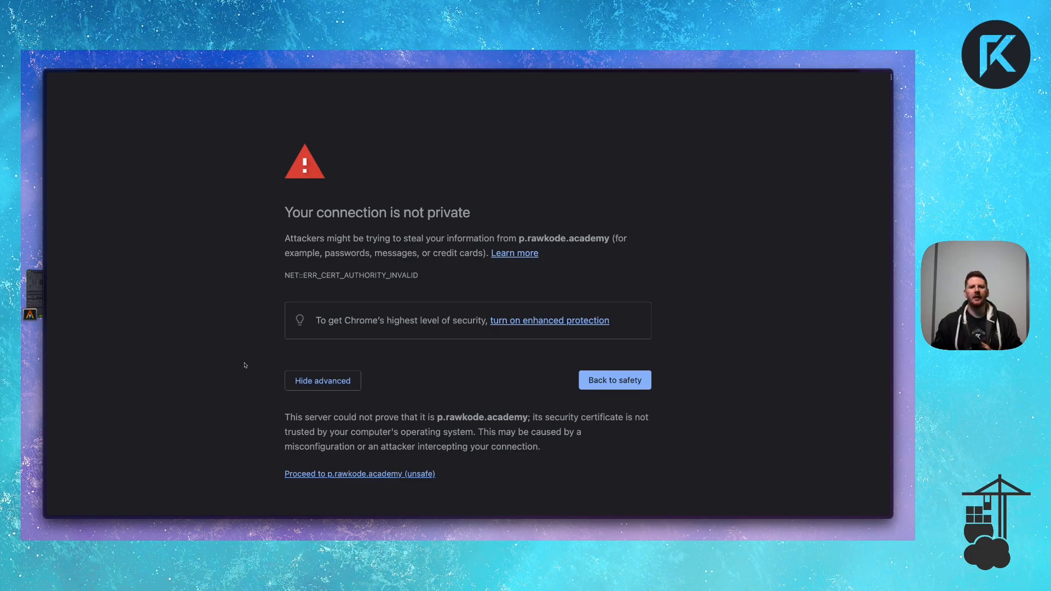
pyautogui.moveTo(332, 476)
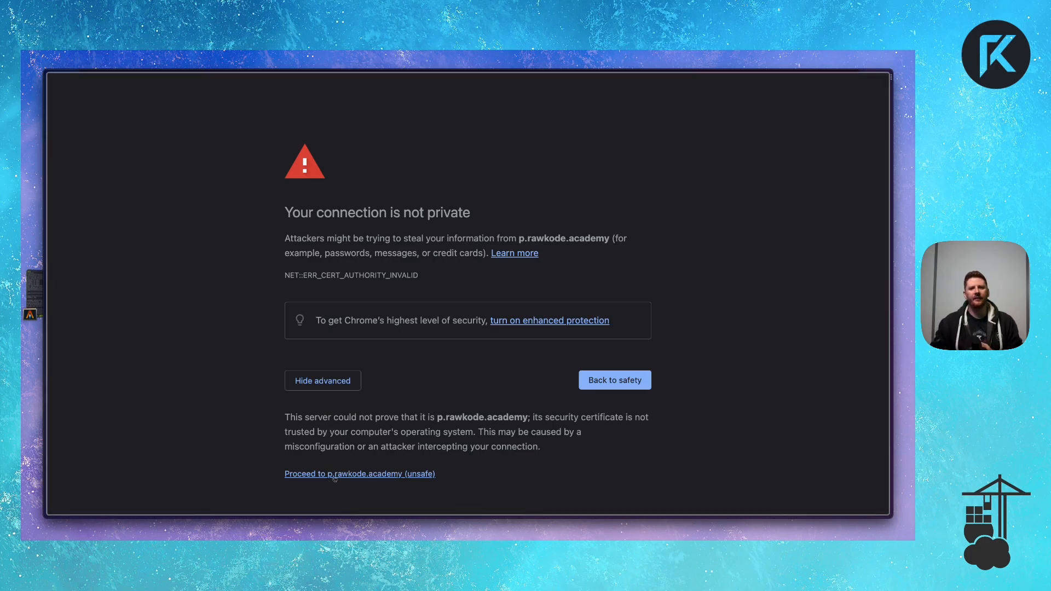
pyautogui.click(360, 474)
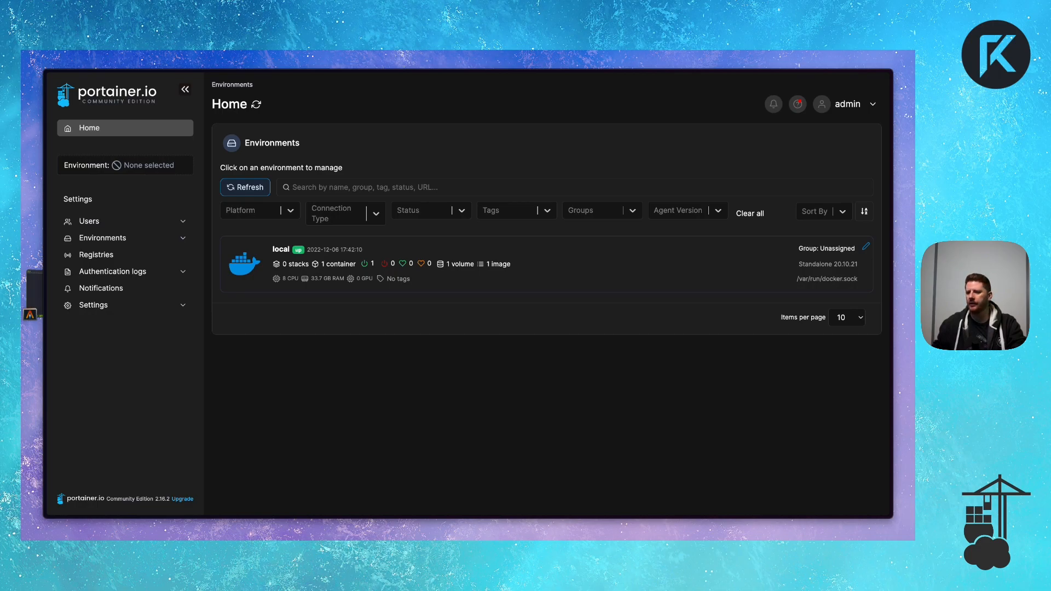
# - In Portainer Settings, switch Force HTTPS only on under SSL certificate and apply it
pyautogui.click(91, 305)
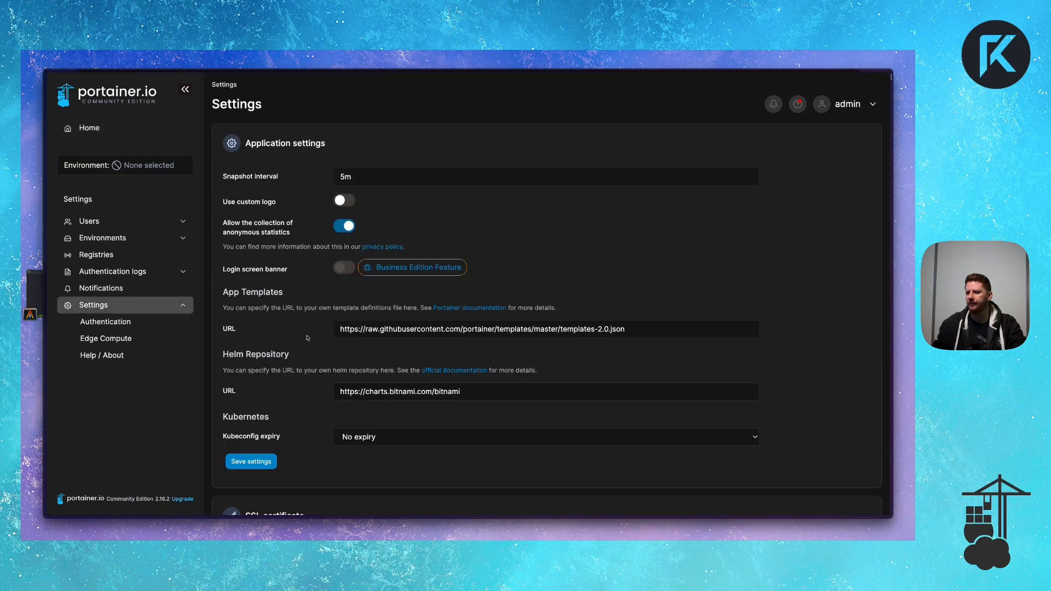
pyautogui.scroll(-3)
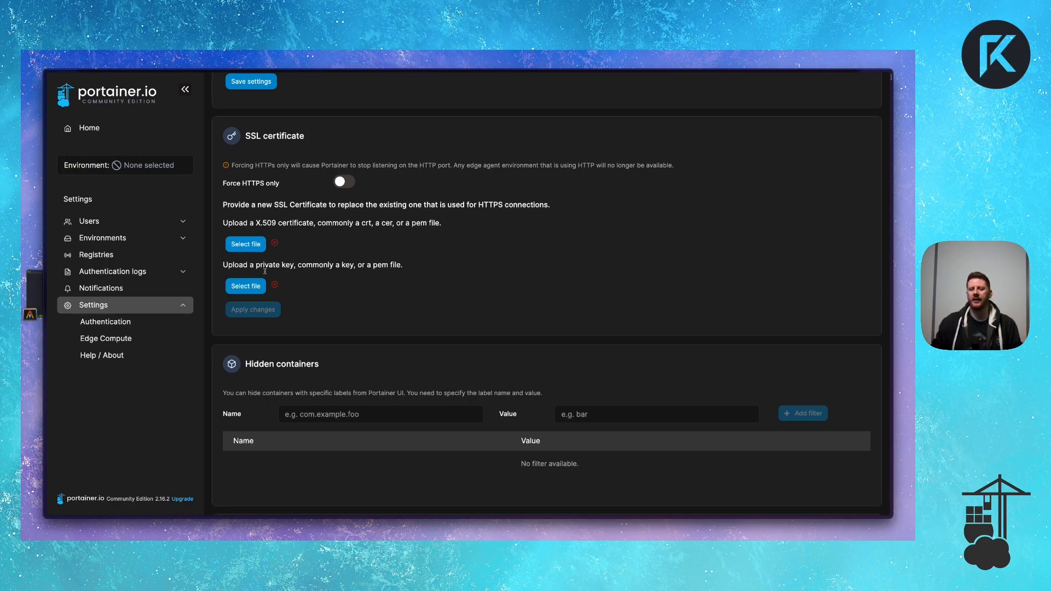
pyautogui.moveTo(315, 239)
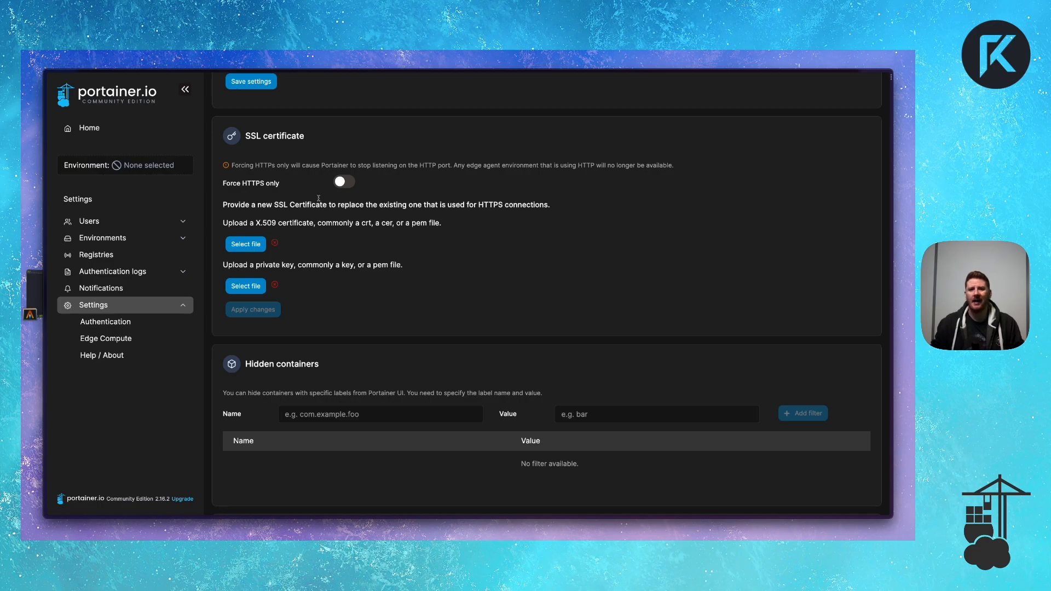
pyautogui.click(342, 181)
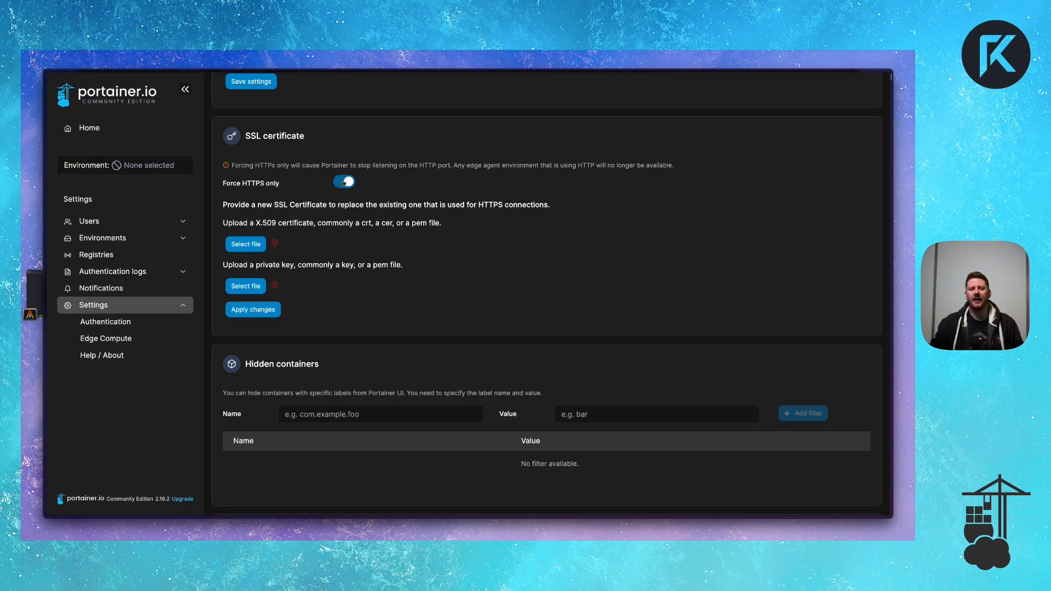
pyautogui.click(343, 182)
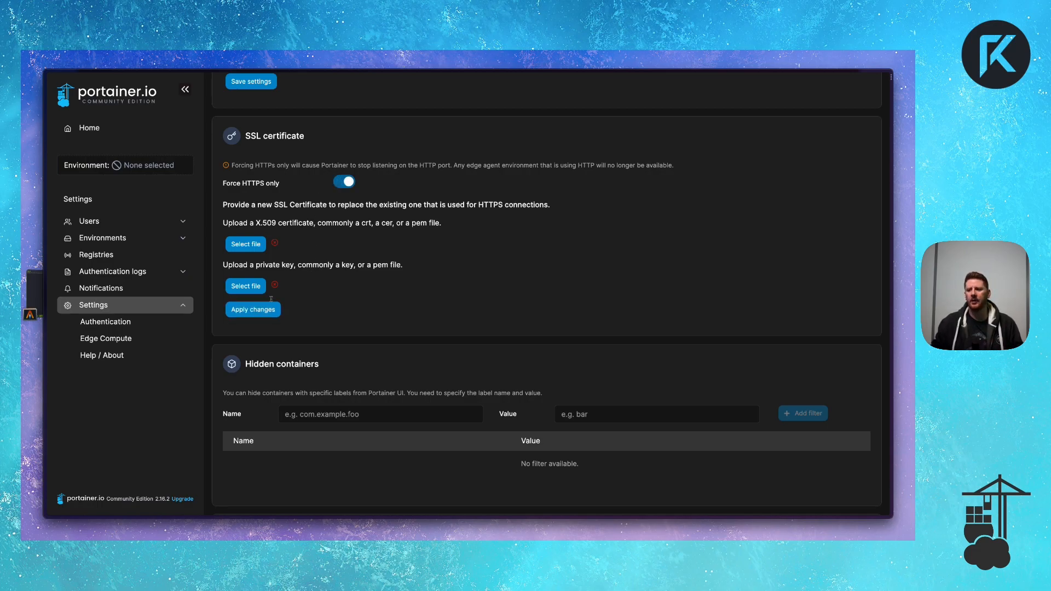
pyautogui.click(253, 308)
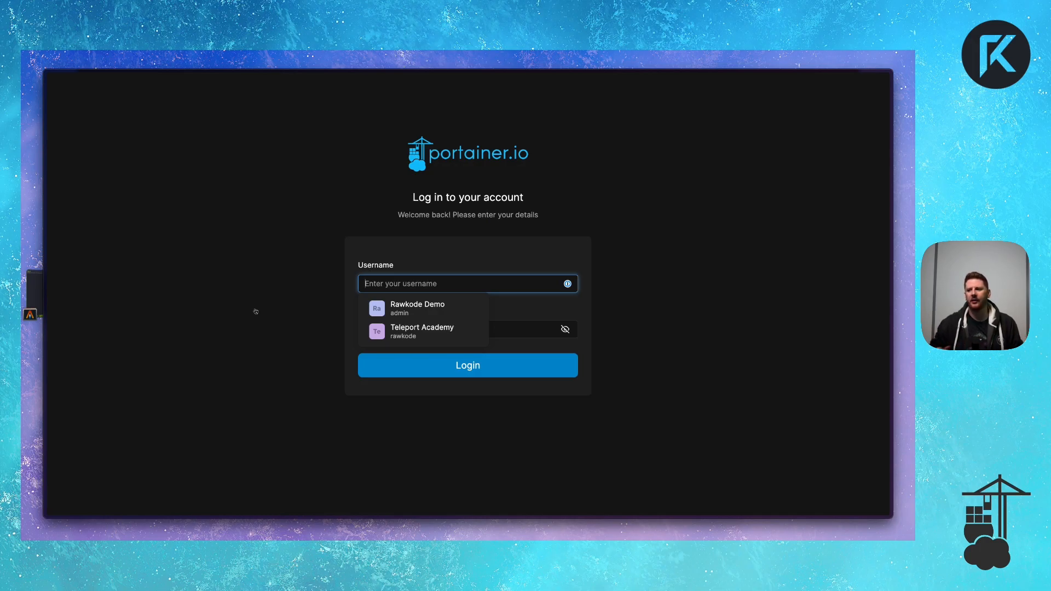
# - Log back in to Portainer with the saved admin credentials
pyautogui.click(417, 309)
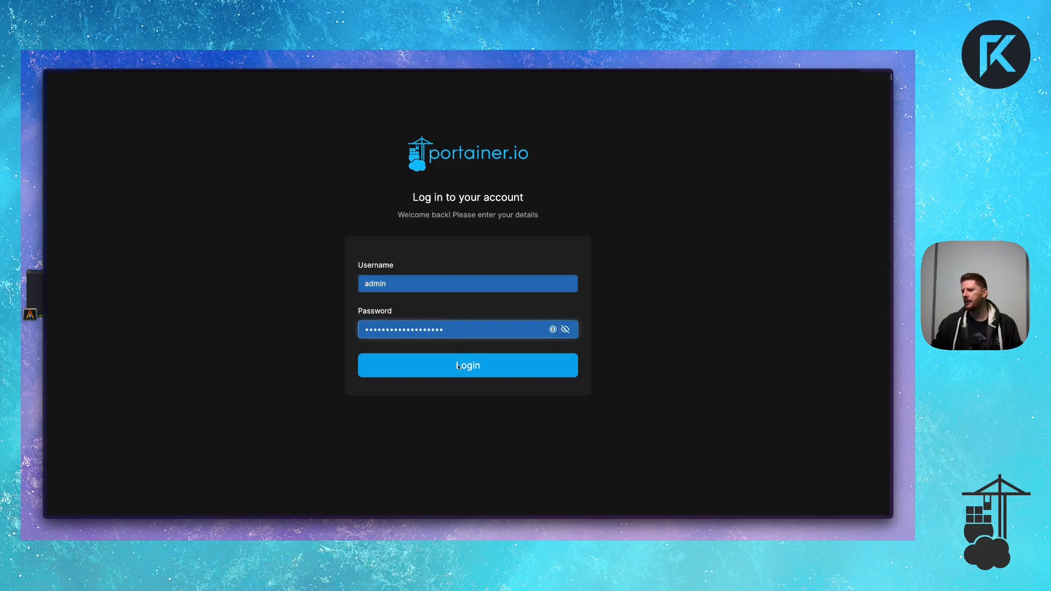
pyautogui.click(467, 366)
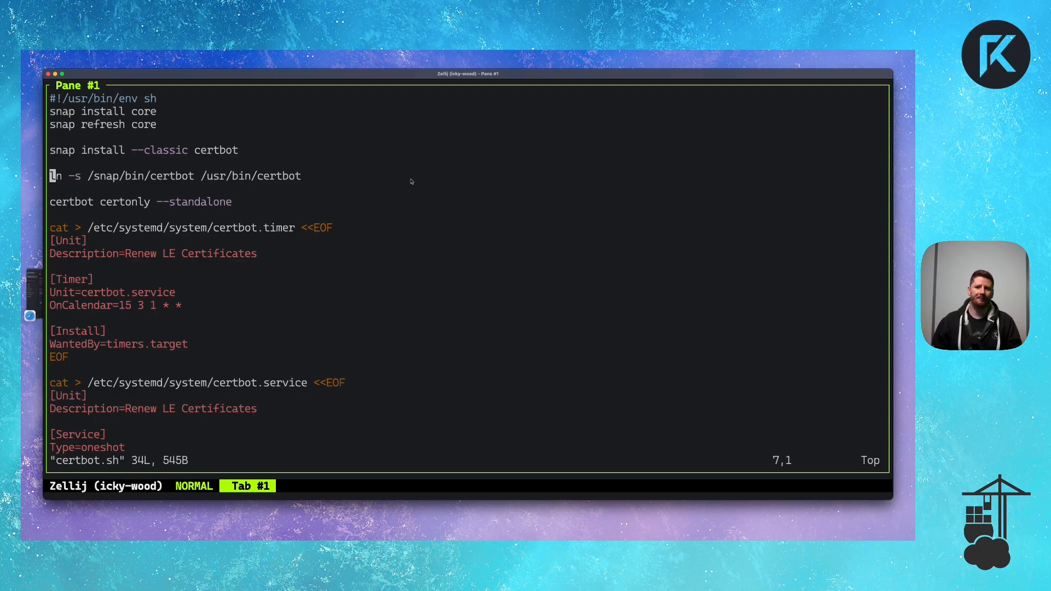
# - Read certbot.sh through its renewal timer and service, then quit vim to the shell
pyautogui.press('j')
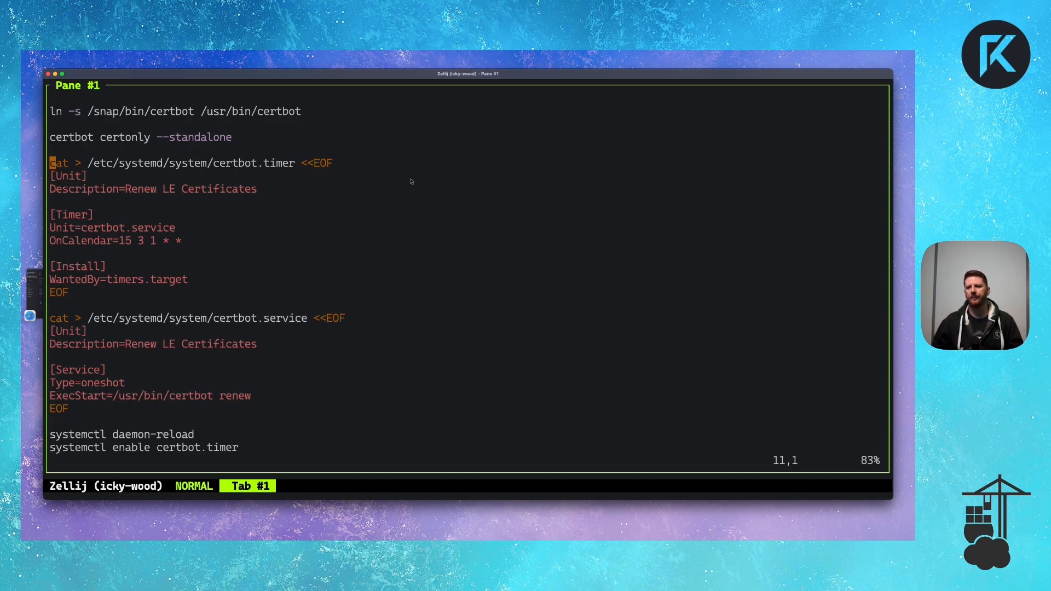
pyautogui.press('Down')
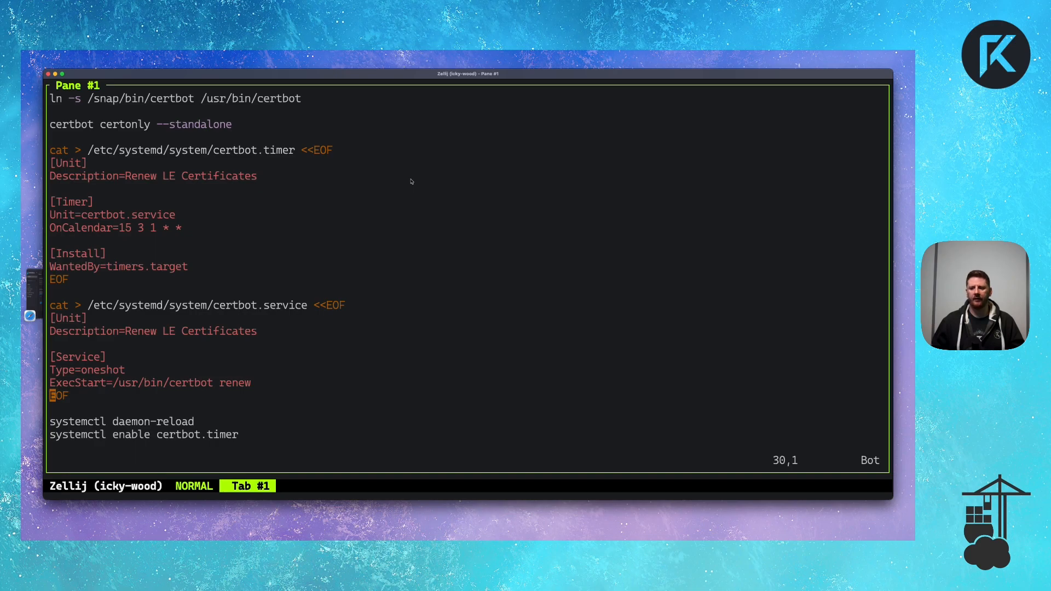
pyautogui.press('Up')
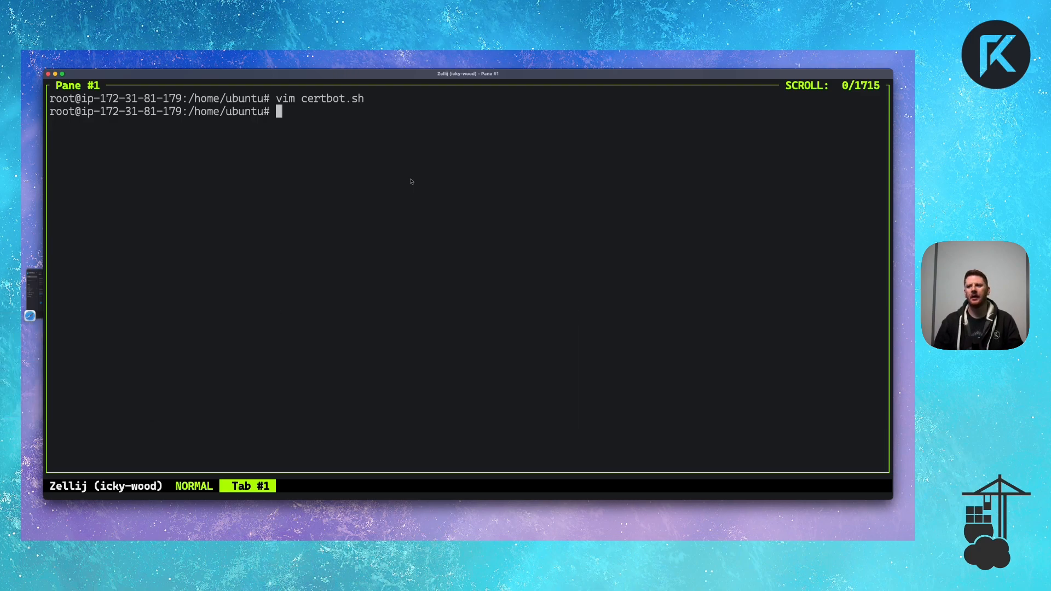
pyautogui.write('./certbot.sh')
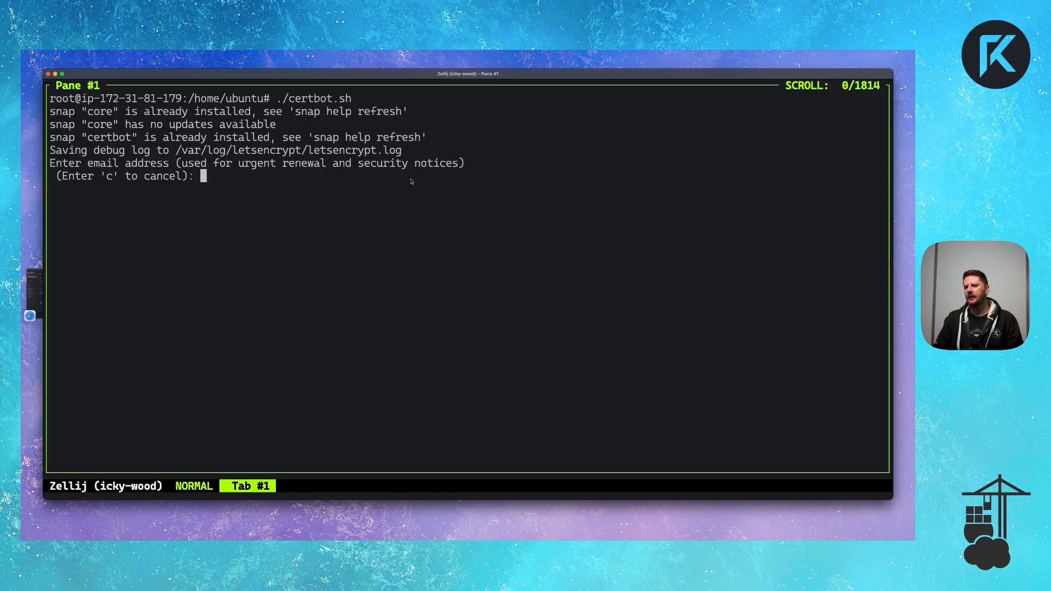
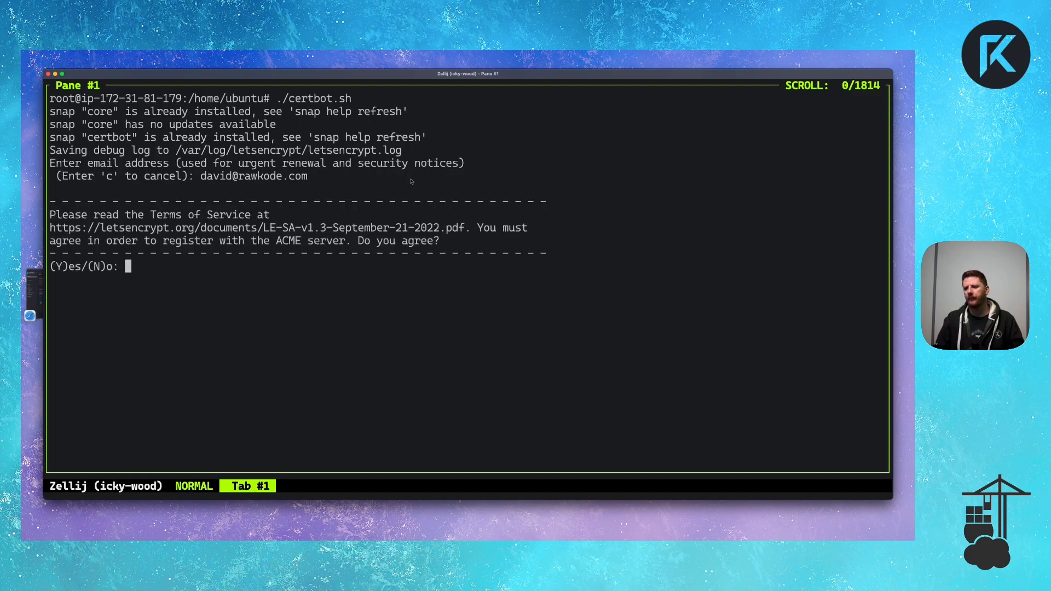
pyautogui.write('y')
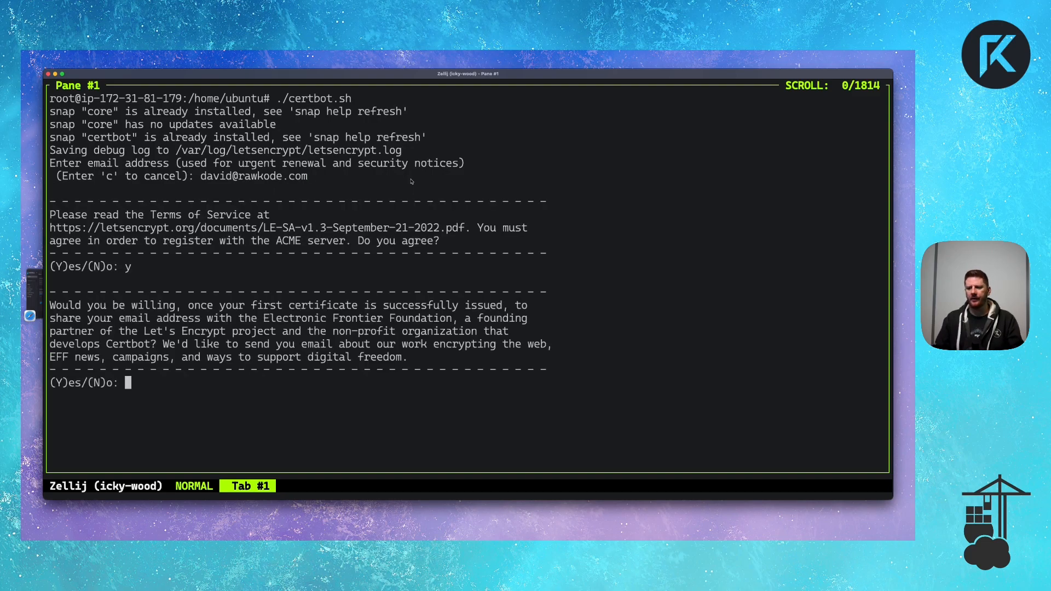
pyautogui.write('y')
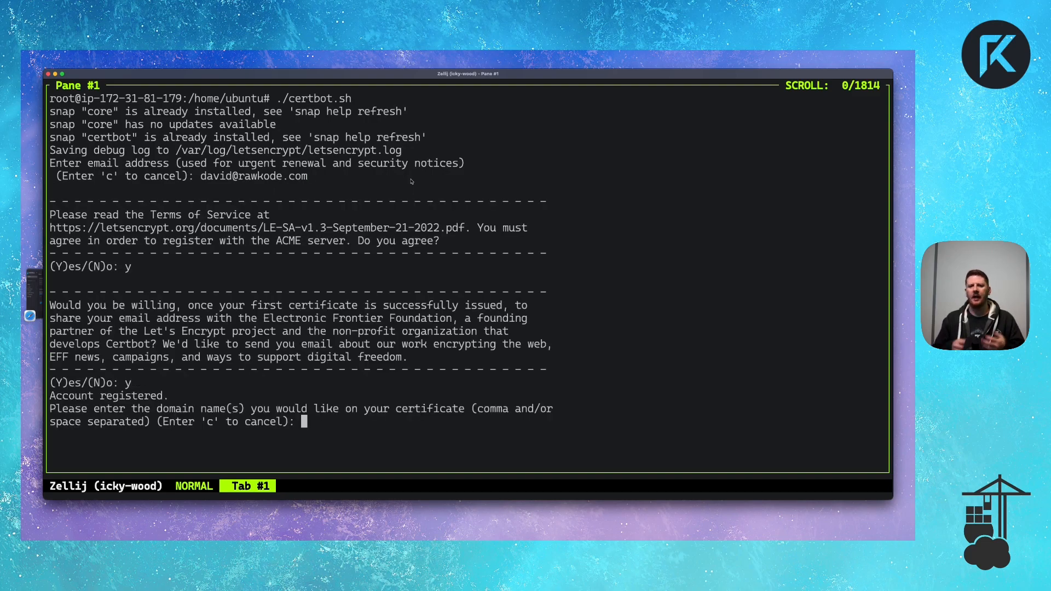
pyautogui.write('p.rawkode.')
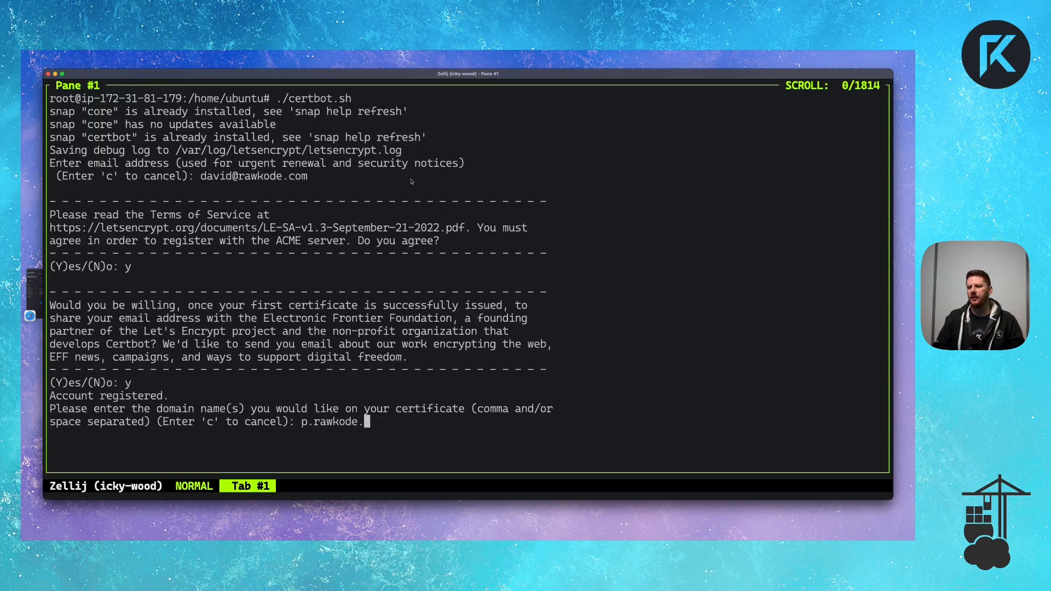
pyautogui.write('academy')
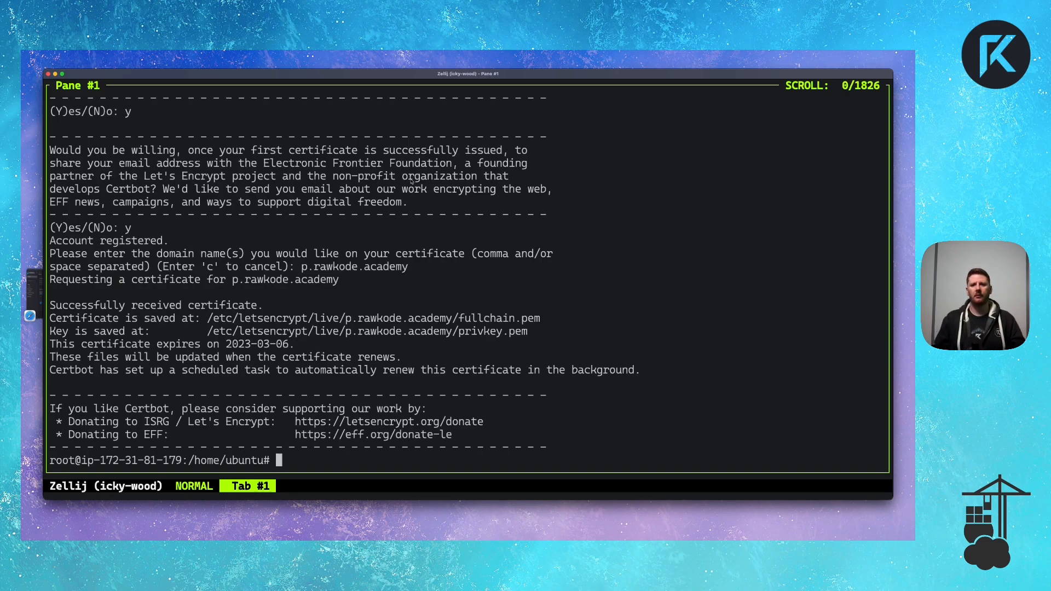
# - Test renewal with 'certbot renew --dry-run' for p.rawkode.academy
pyautogui.write('certbot')
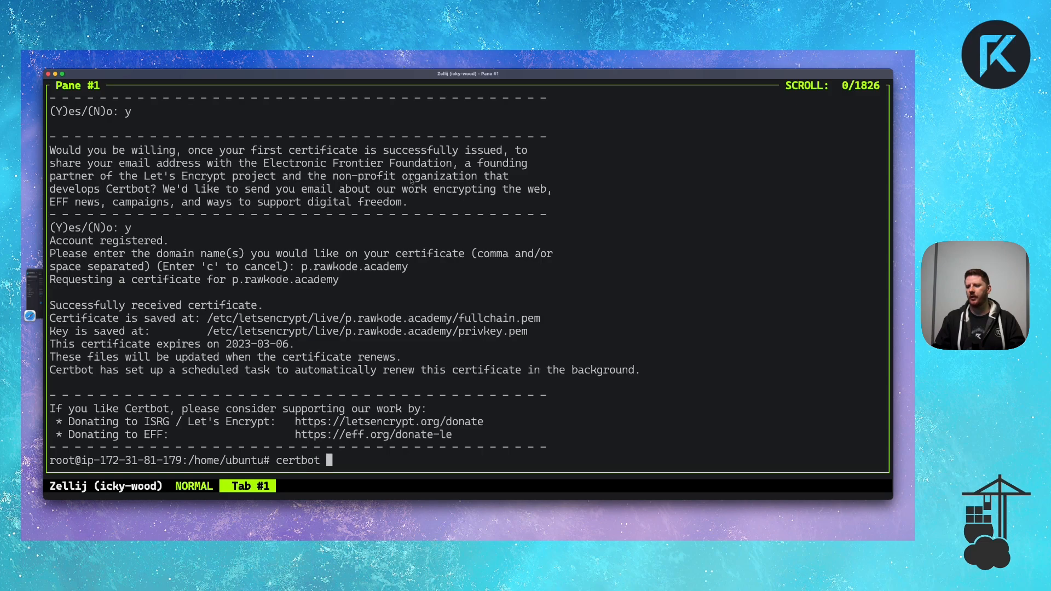
pyautogui.write('renew --dry')
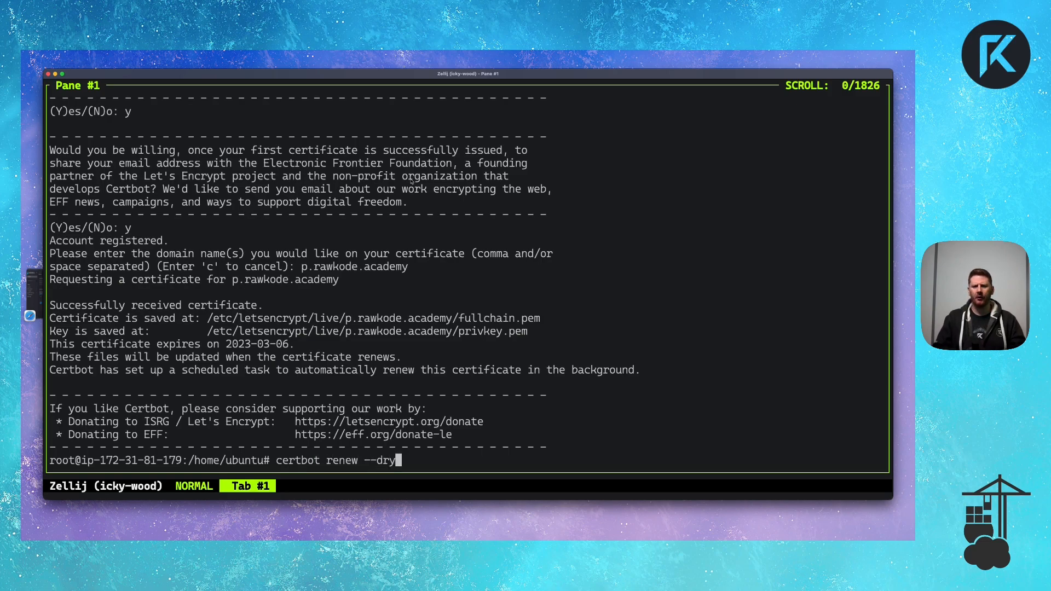
pyautogui.write('run')
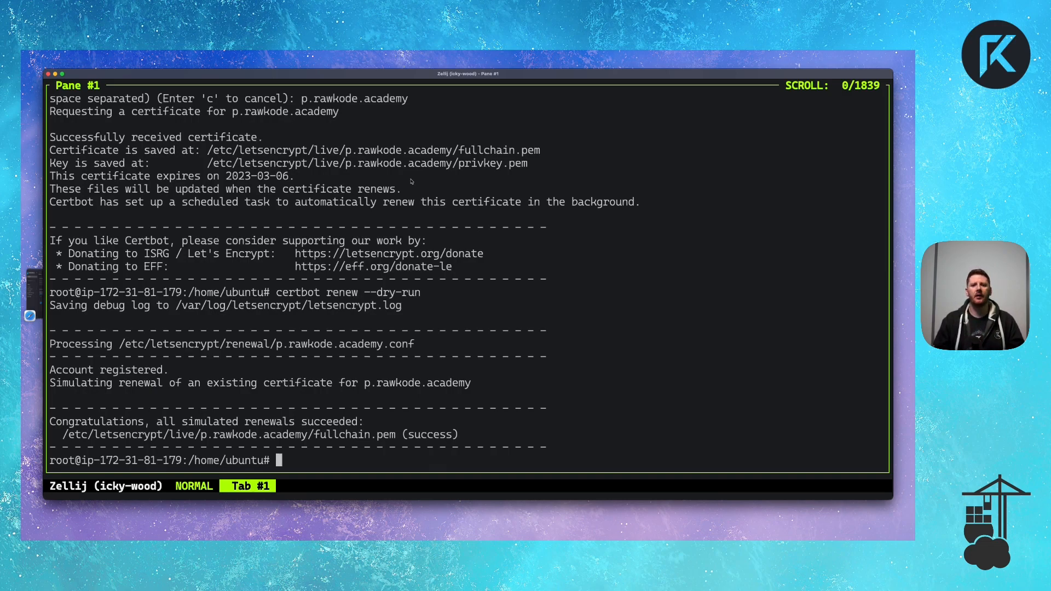
pyautogui.write('certbot s')
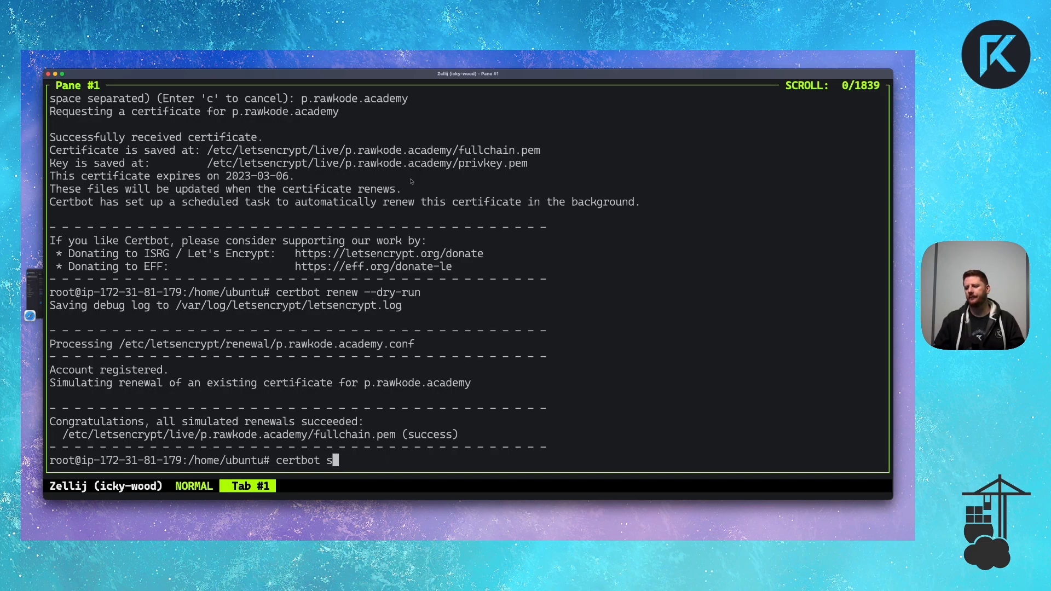
# - Show 'certbot certonly --help' output and scroll through it
pyautogui.write('ertonly --h')
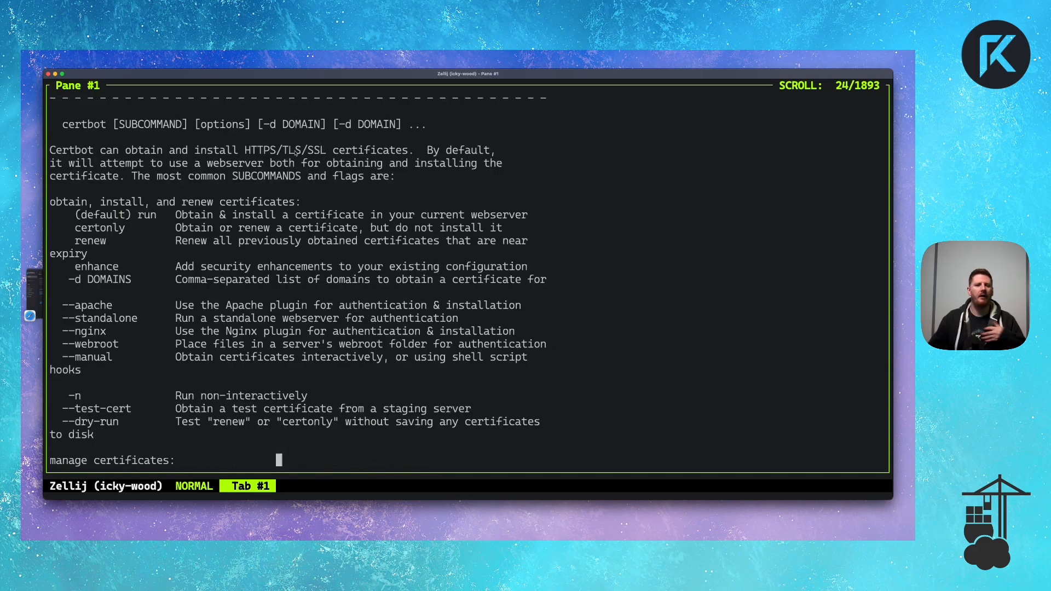
pyautogui.scroll(-3)
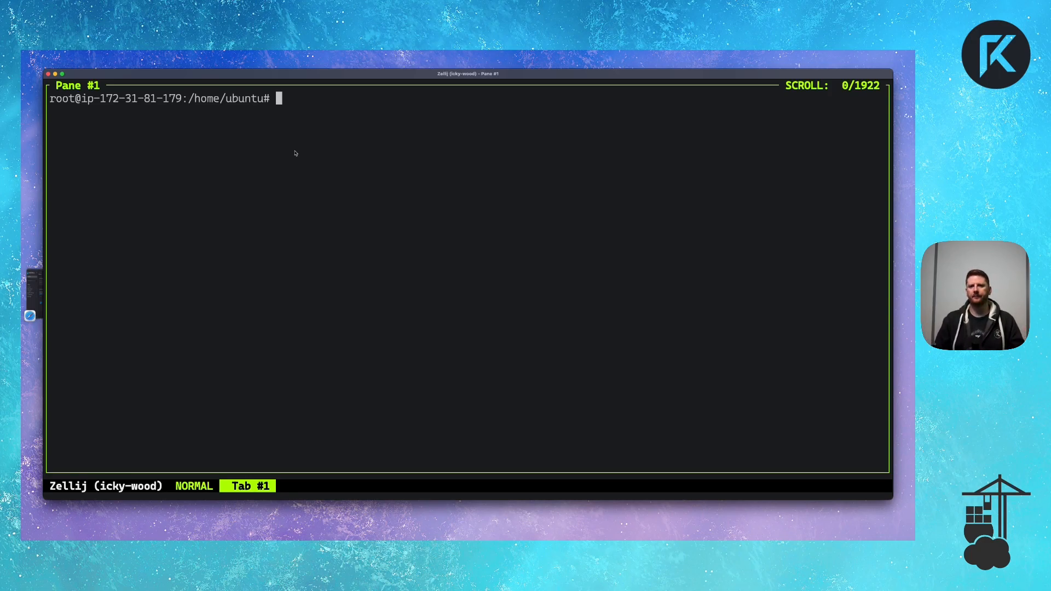
# - Edit p-le.sh in vim, substituting yourdomain with p.rawkode.academy throughout
pyautogui.write('vim')
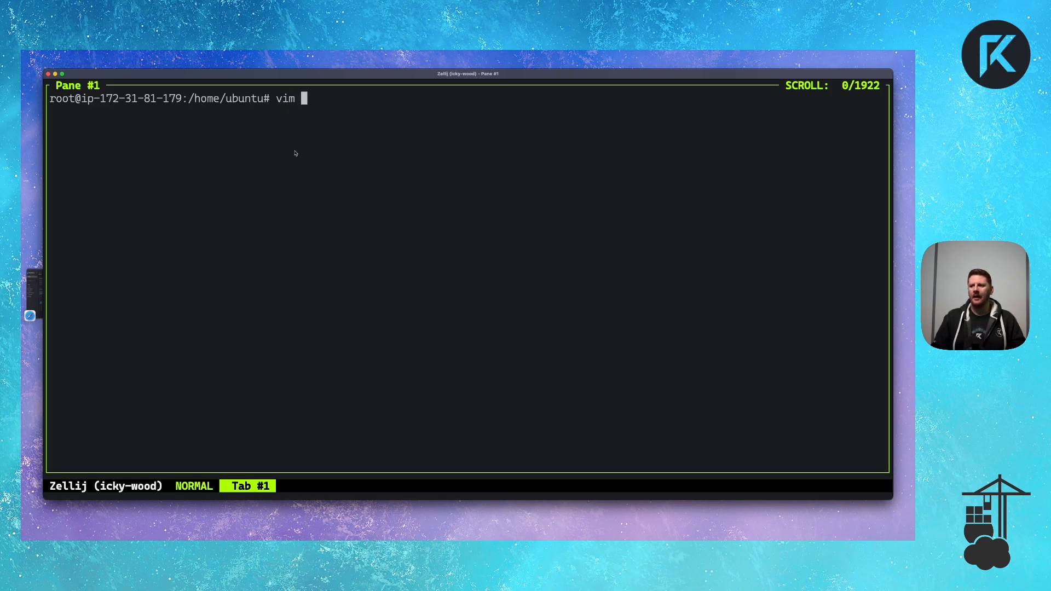
pyautogui.write('p-')
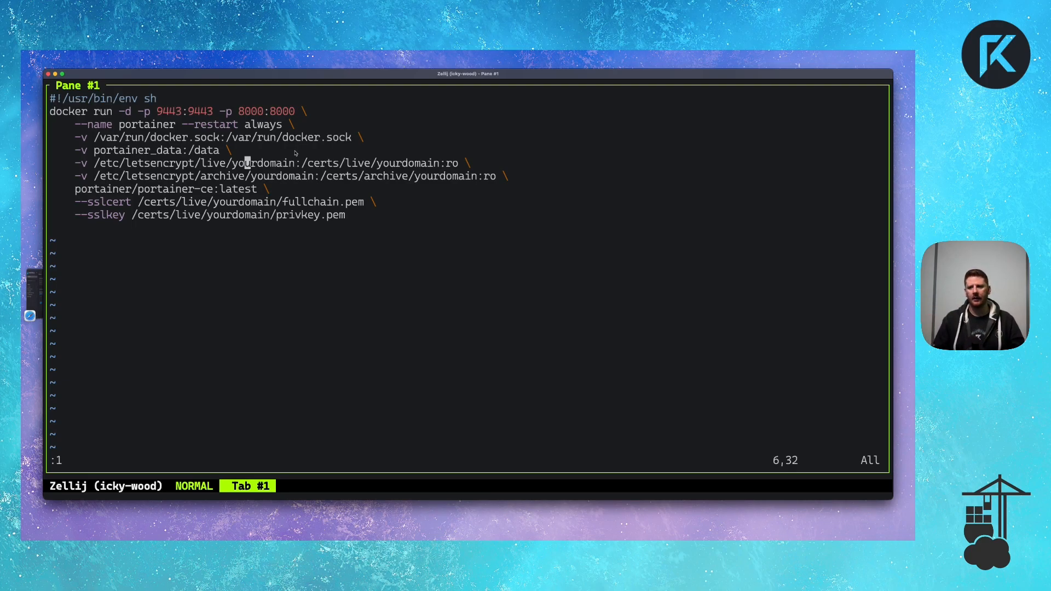
pyautogui.write(':%s/')
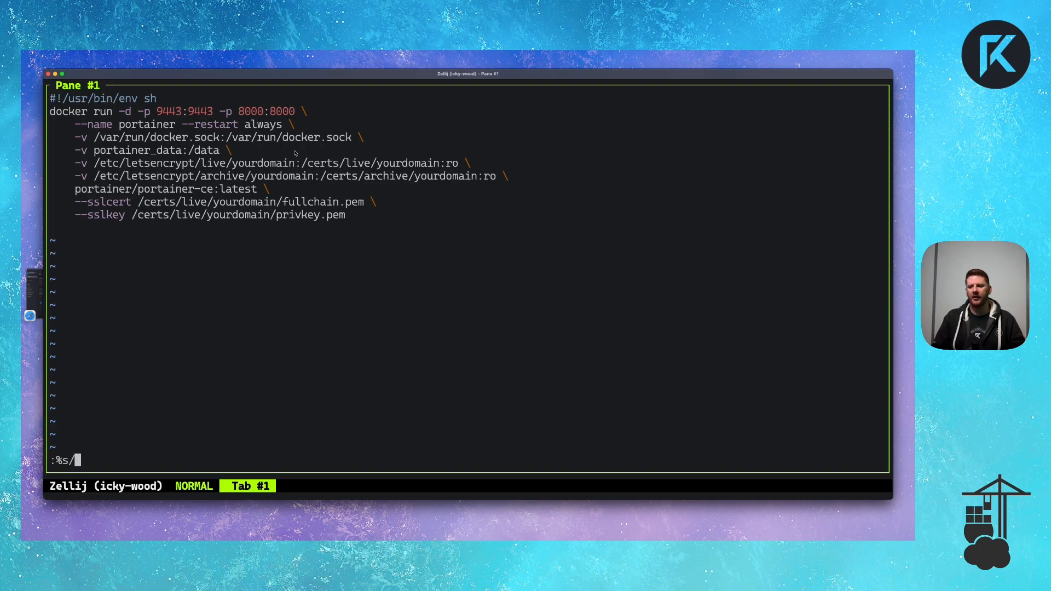
pyautogui.write('yourdomain')
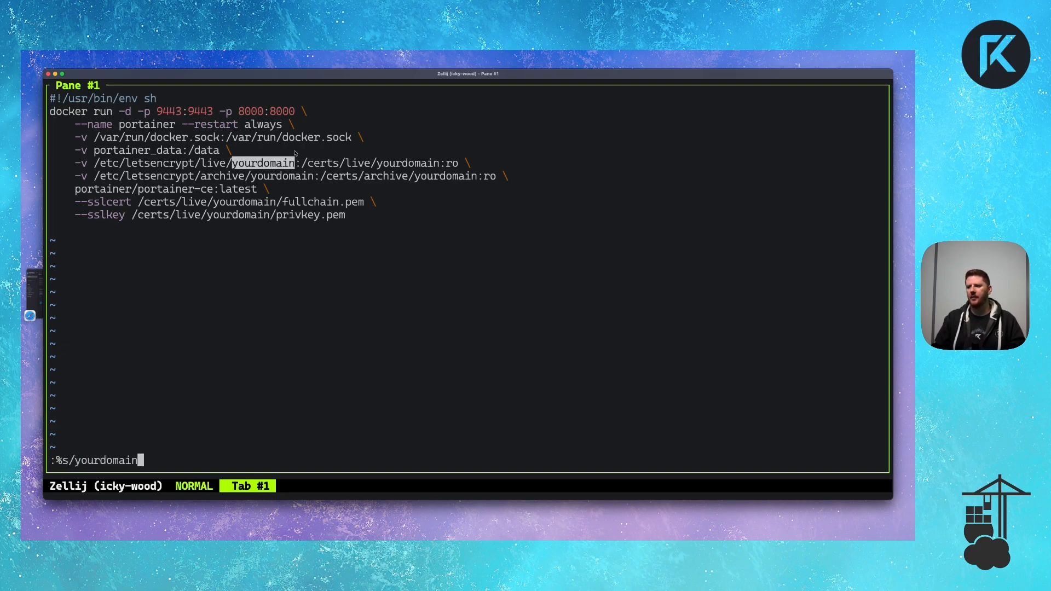
pyautogui.write('/p.rawkode.')
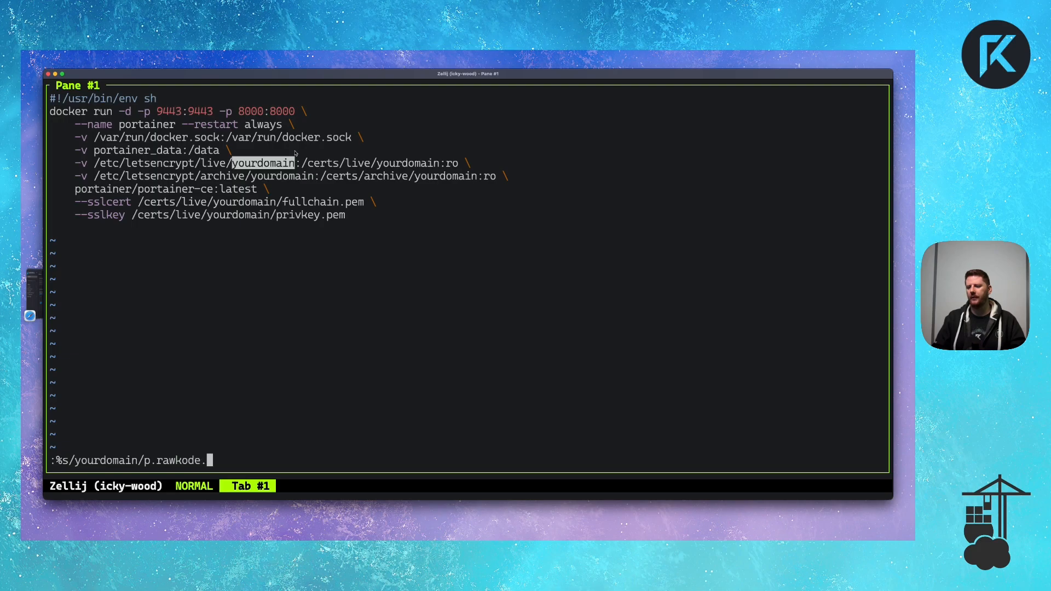
pyautogui.write('academy/y')
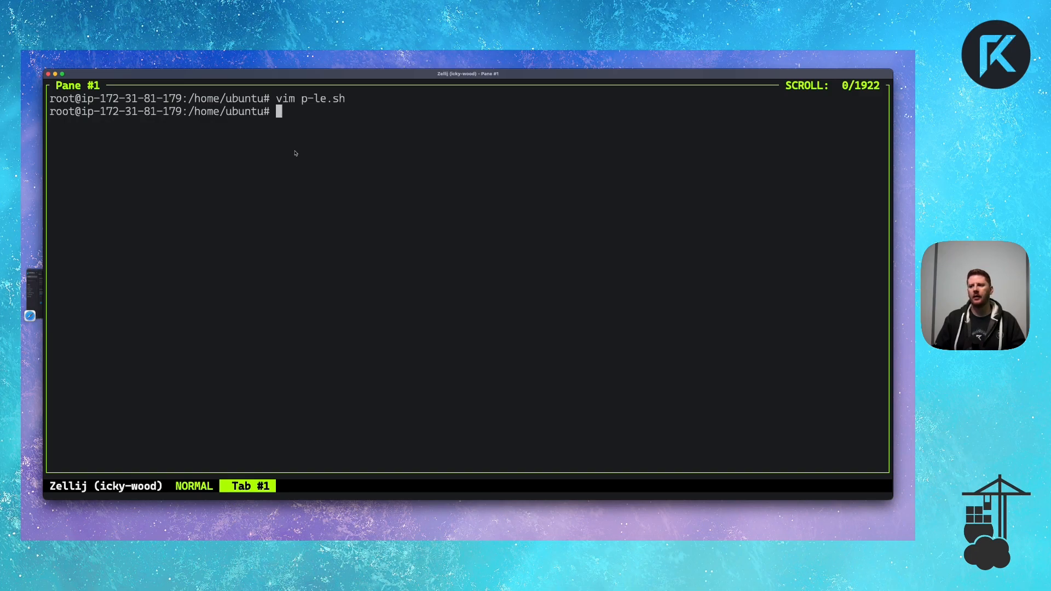
# - Run ./p-le.sh to start the Portainer container with the Let's Encrypt certs
pyautogui.write('./p-le.sh')
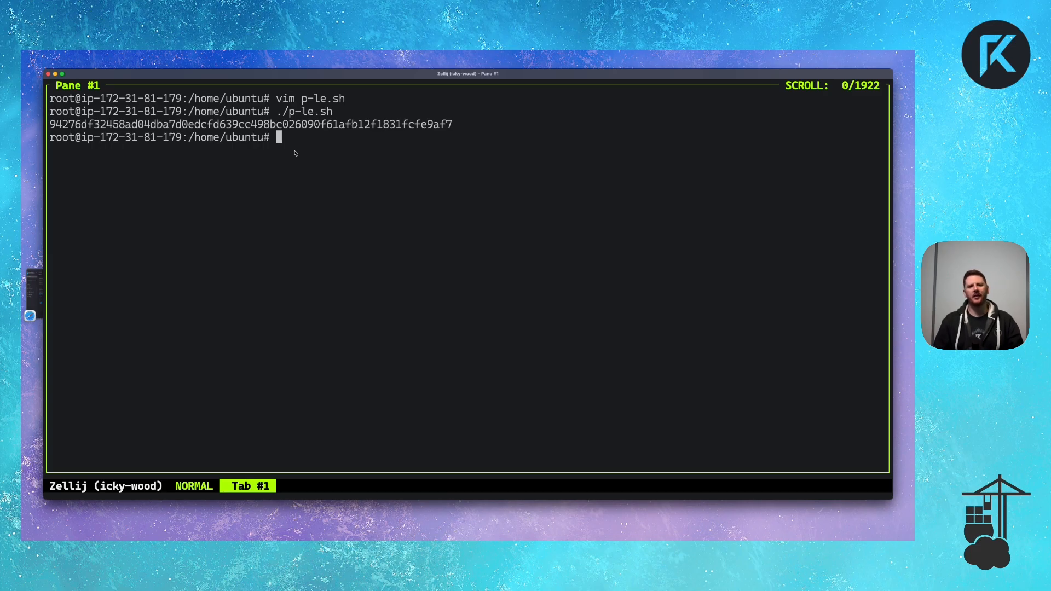
pyautogui.moveTo(300, 250)
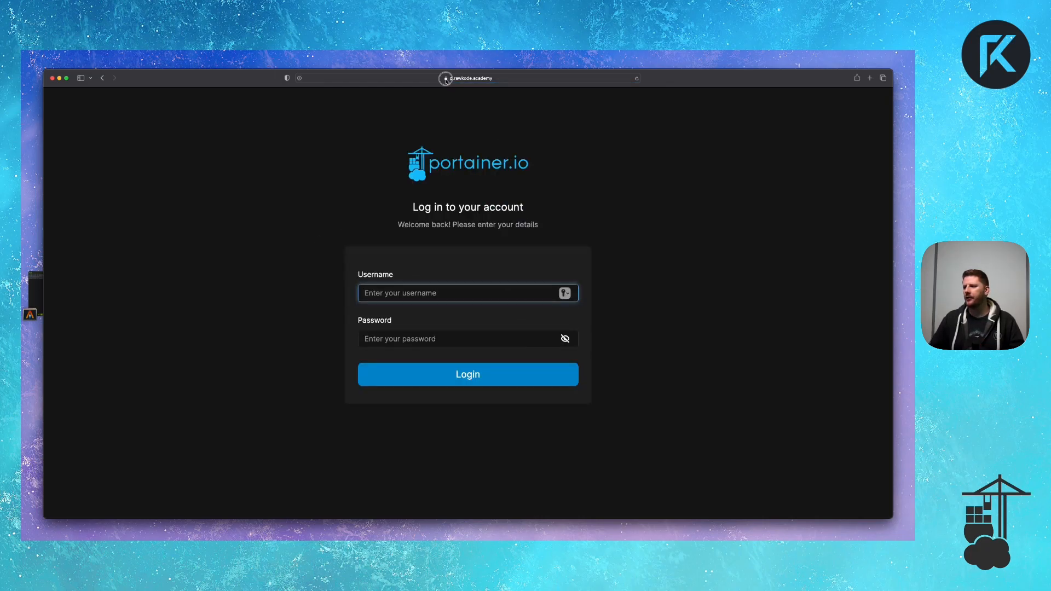
# - Inspect p.rawkode.academy's certificate from Safari's padlock and dismiss it
pyautogui.click(445, 78)
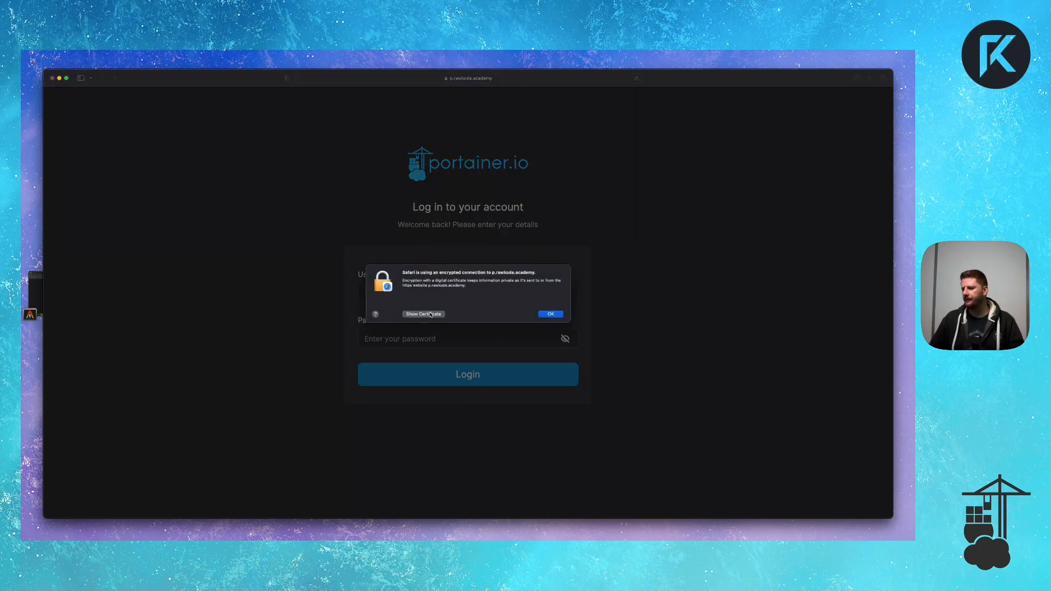
pyautogui.click(422, 314)
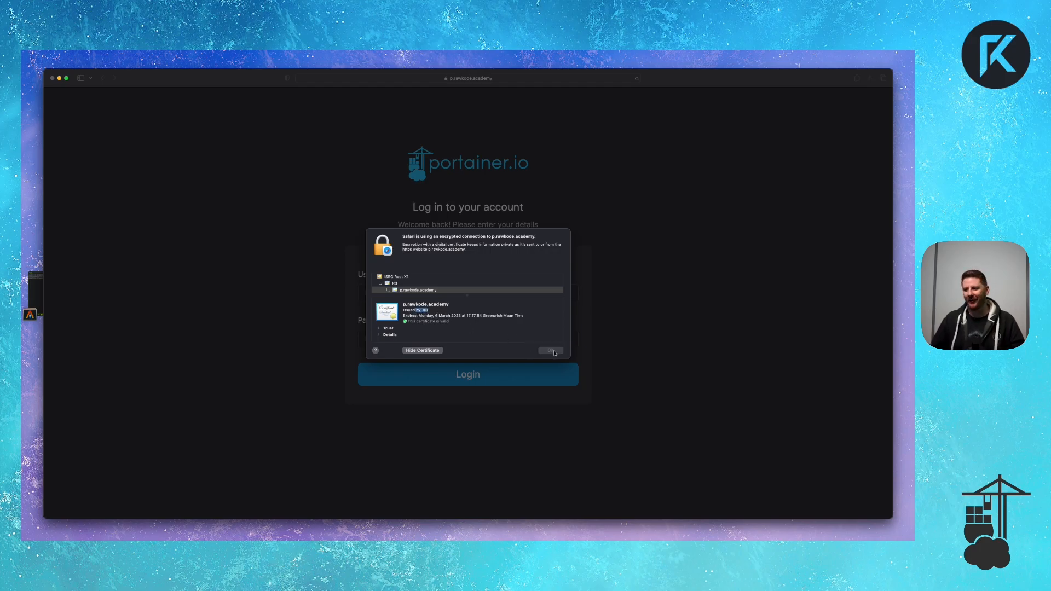
pyautogui.click(551, 351)
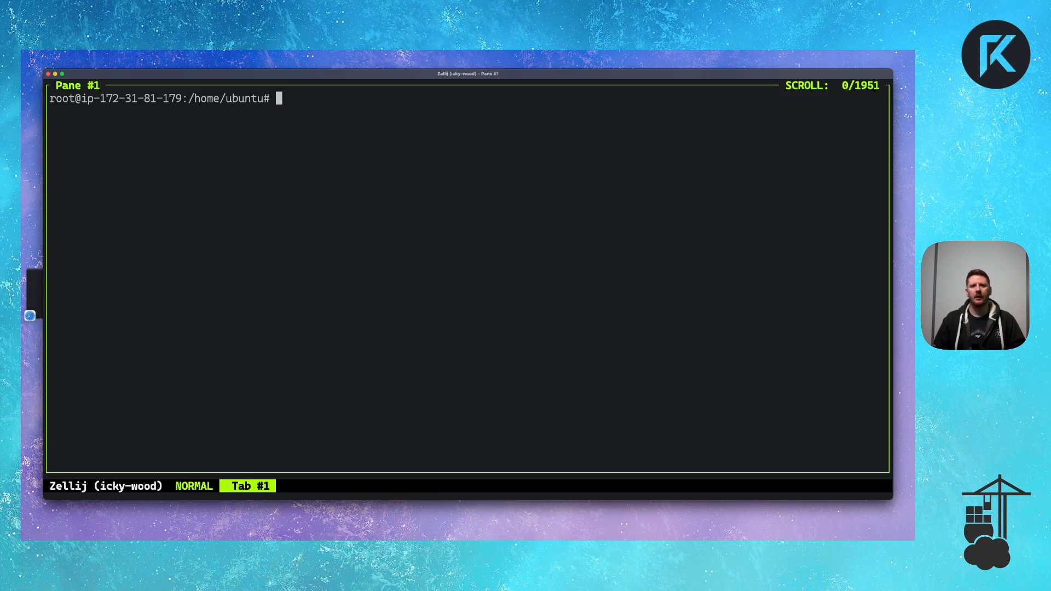
# - Open the p-rp.sh reverse-proxy script in vim to review its Portainer and Caddy commands
pyautogui.write('vim')
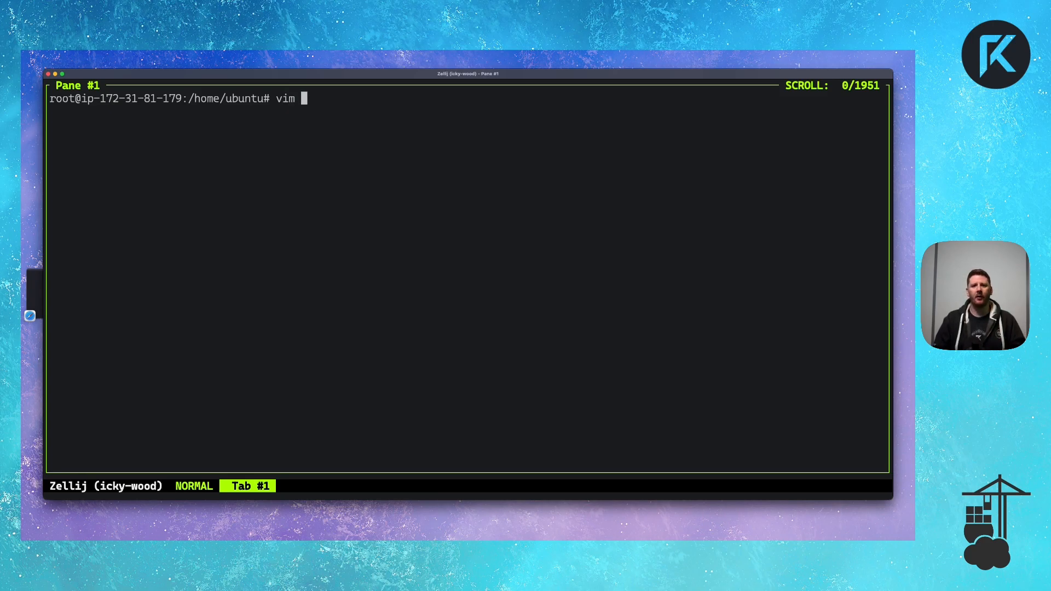
pyautogui.write('p')
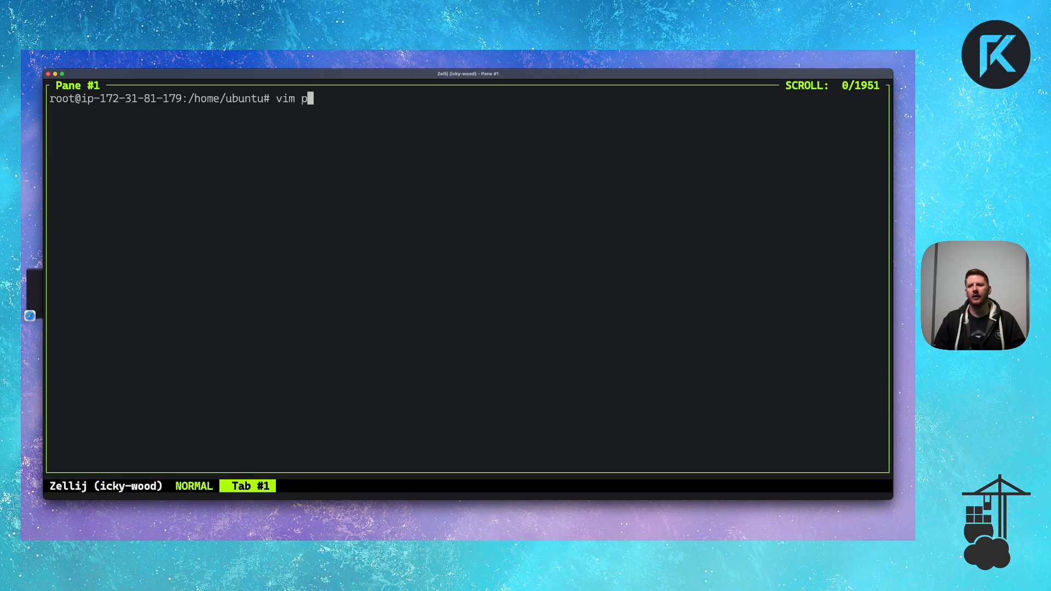
pyautogui.write('-rp.sh')
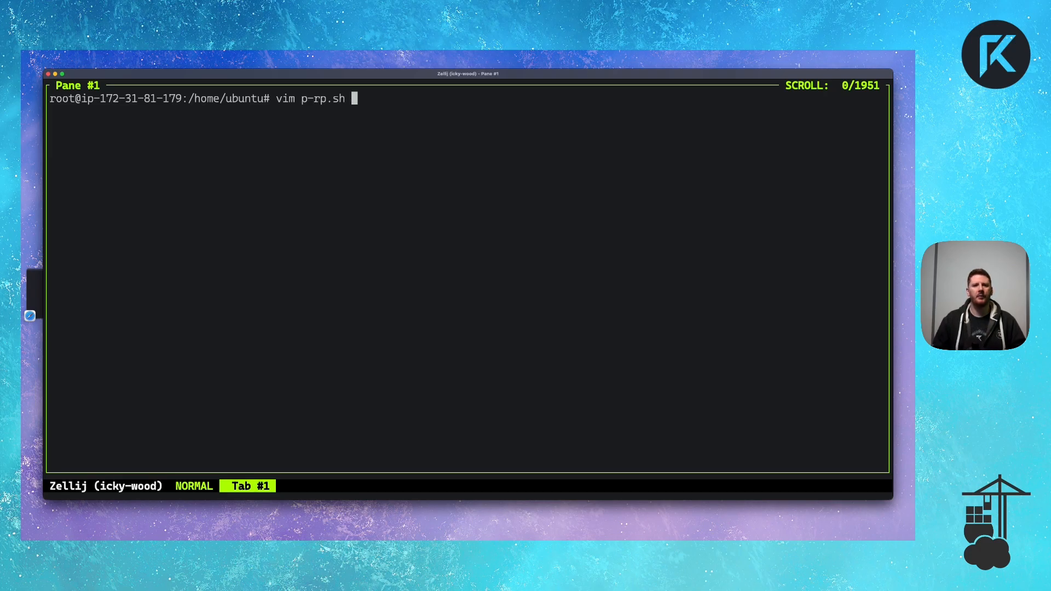
pyautogui.press('Enter')
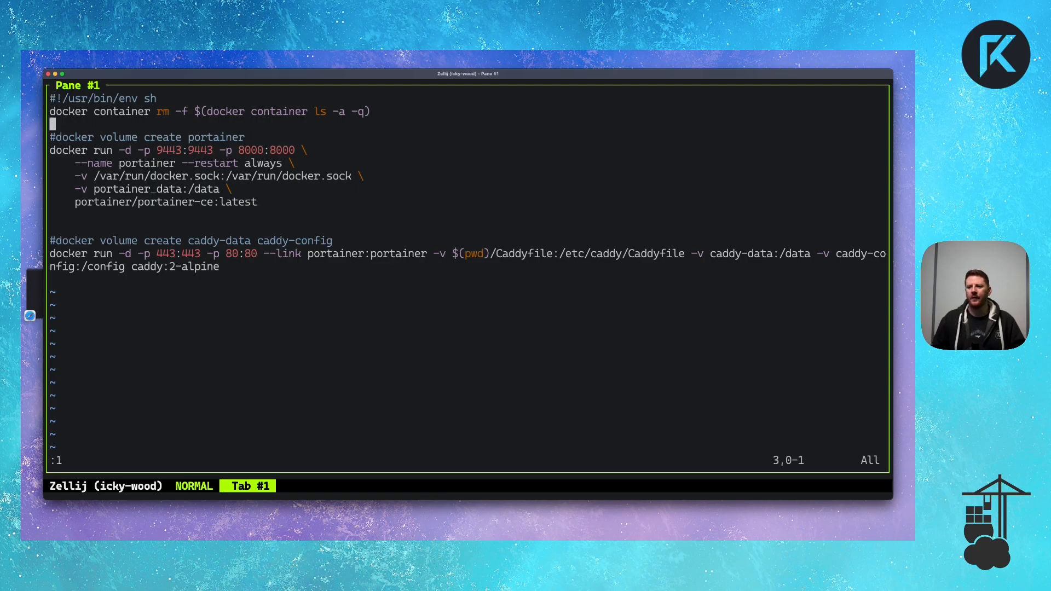
pyautogui.press('j')
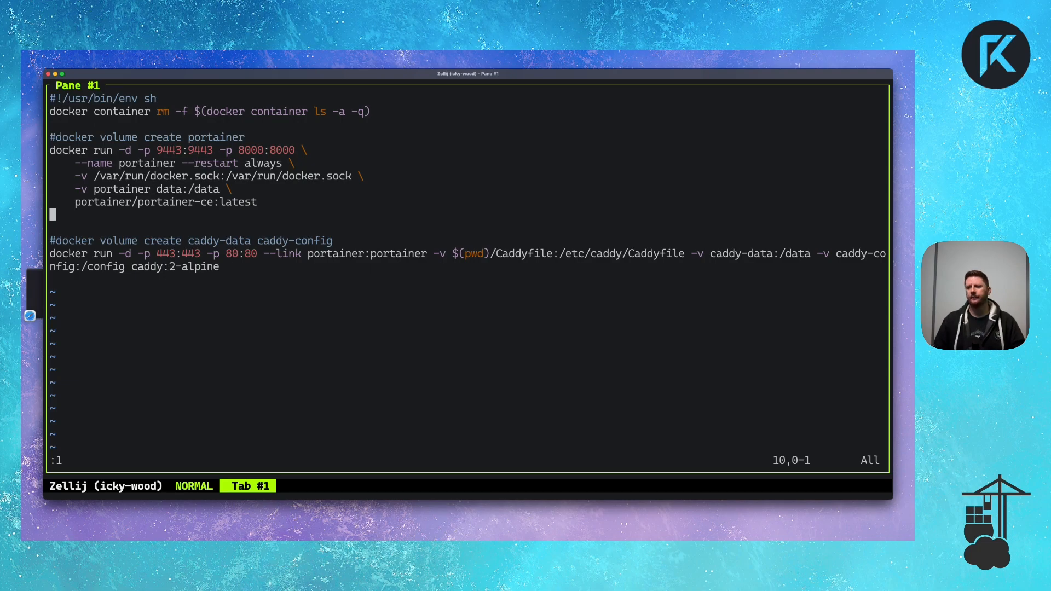
pyautogui.press('j')
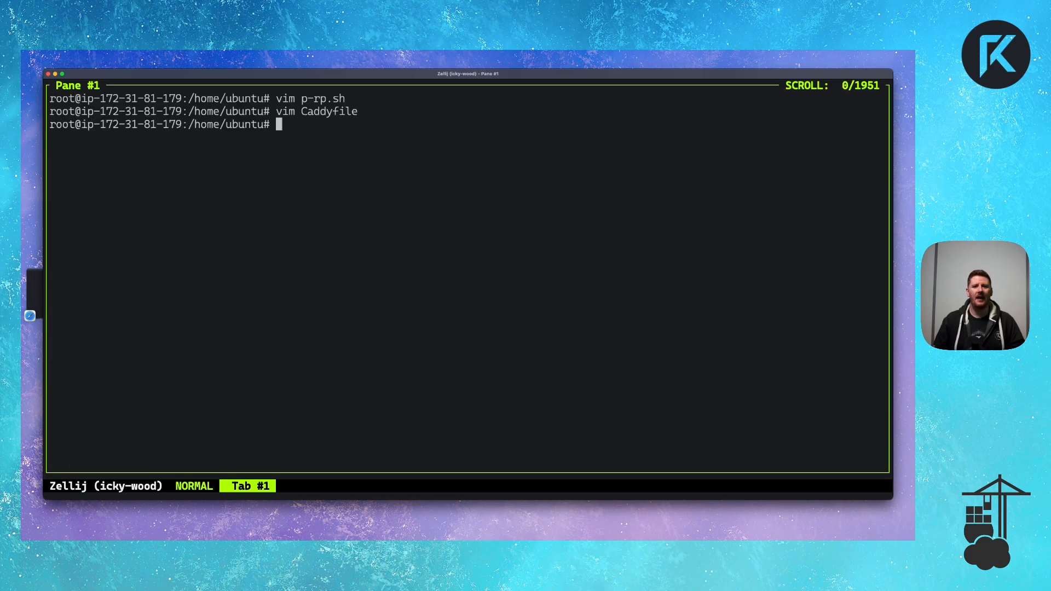
# - Run ./p-rp.sh and list the running caddy and portainer containers with docker container ls
pyautogui.write('./p-rp.sh')
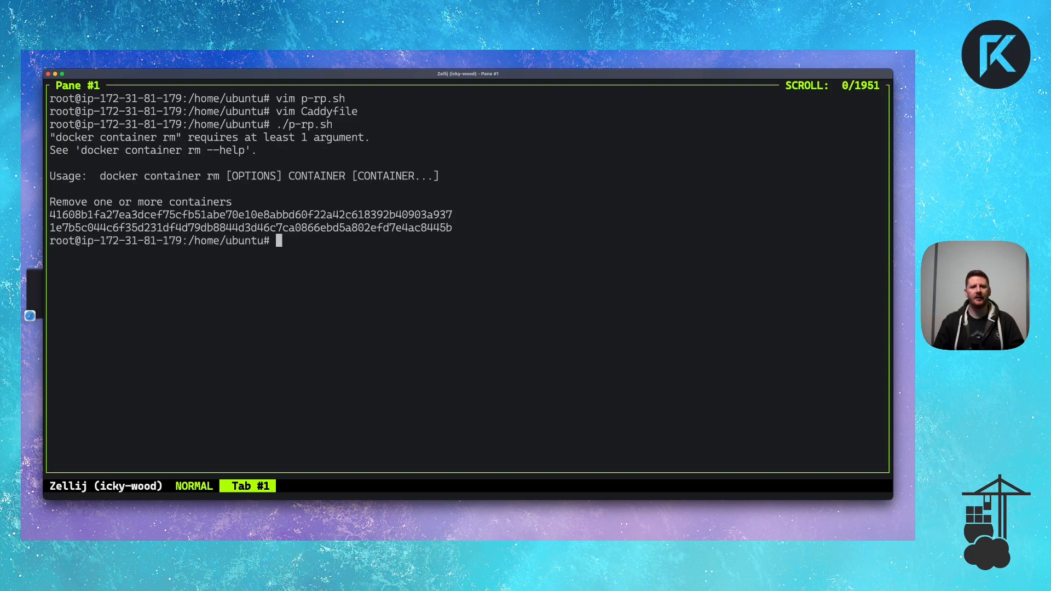
pyautogui.write('docker')
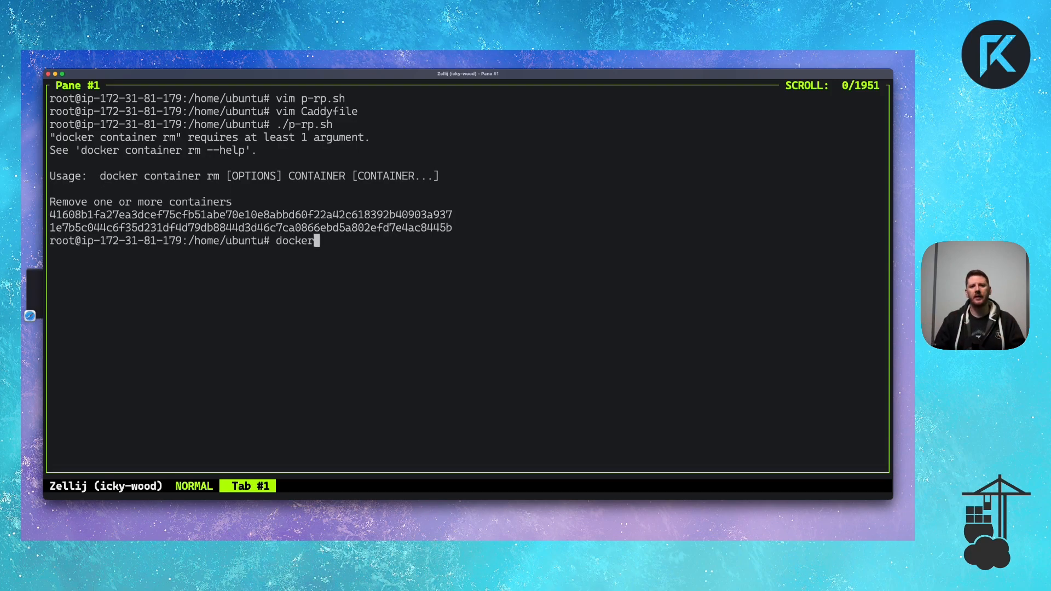
pyautogui.write('container ls')
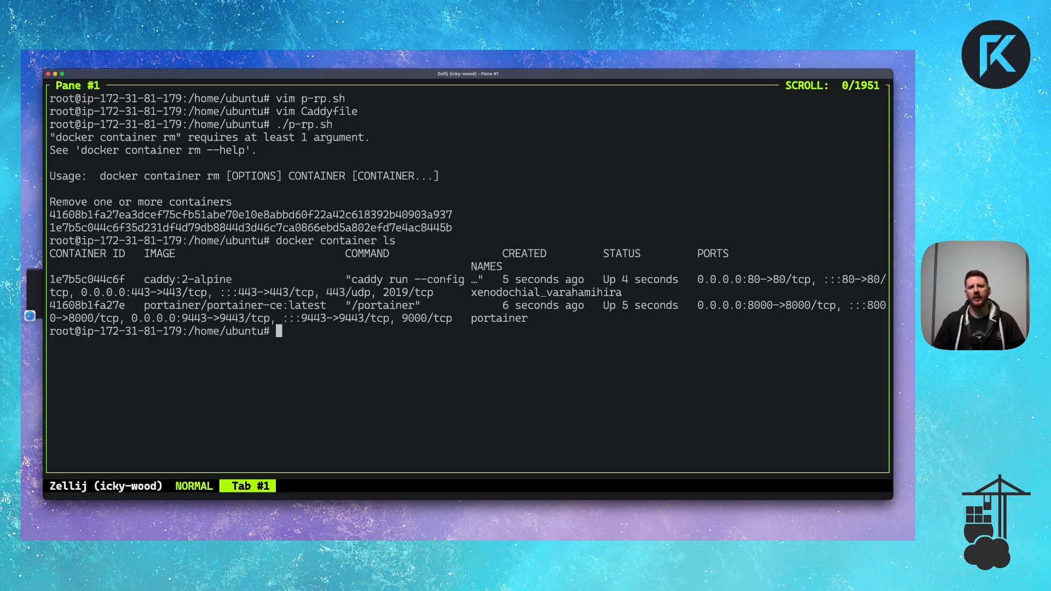
pyautogui.write('curl')
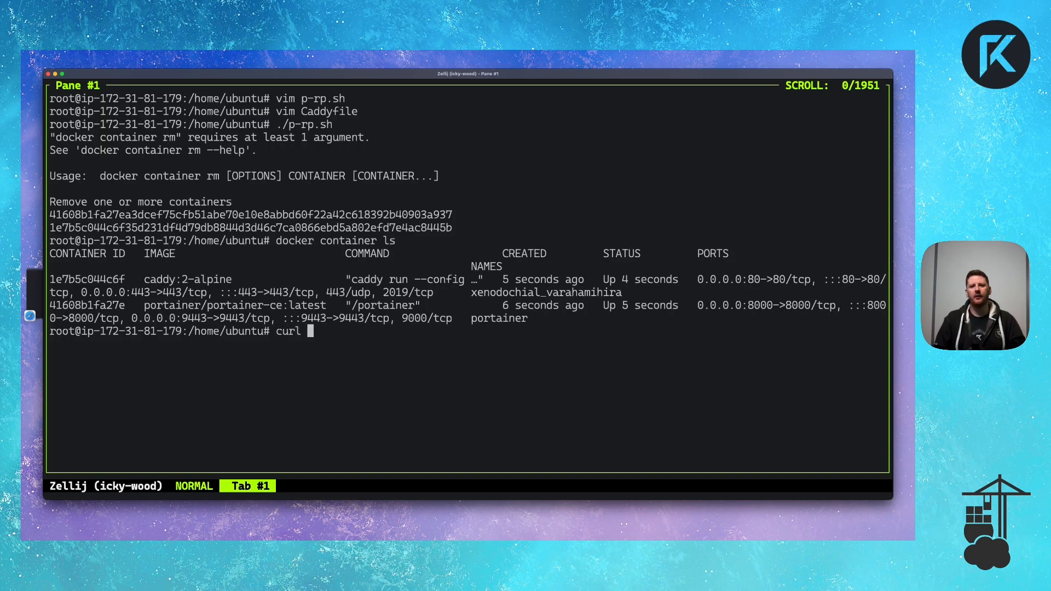
pyautogui.write('-v https://l')
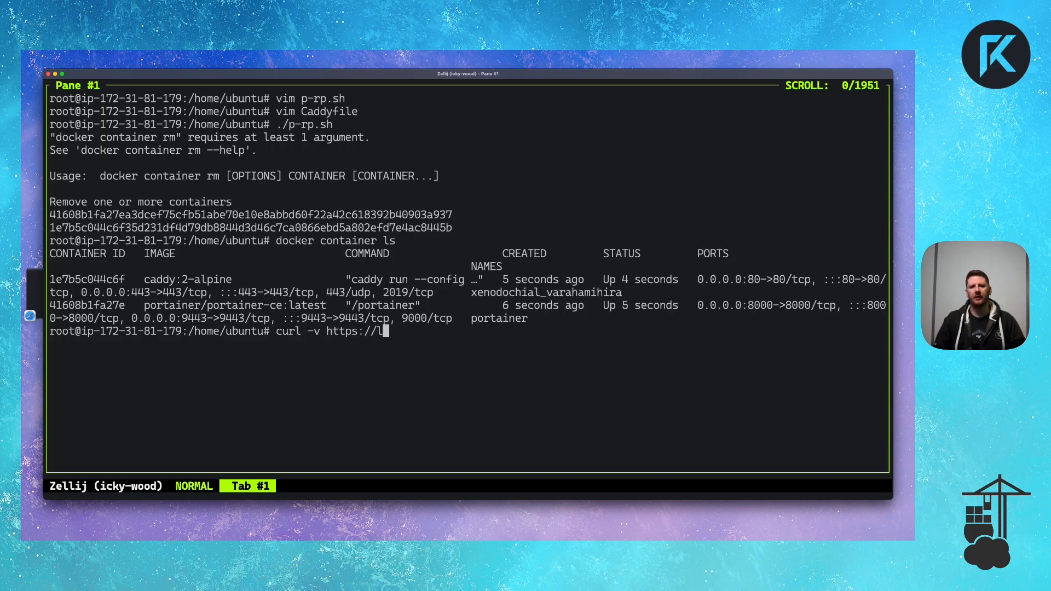
pyautogui.write('p.rawkode.academy')
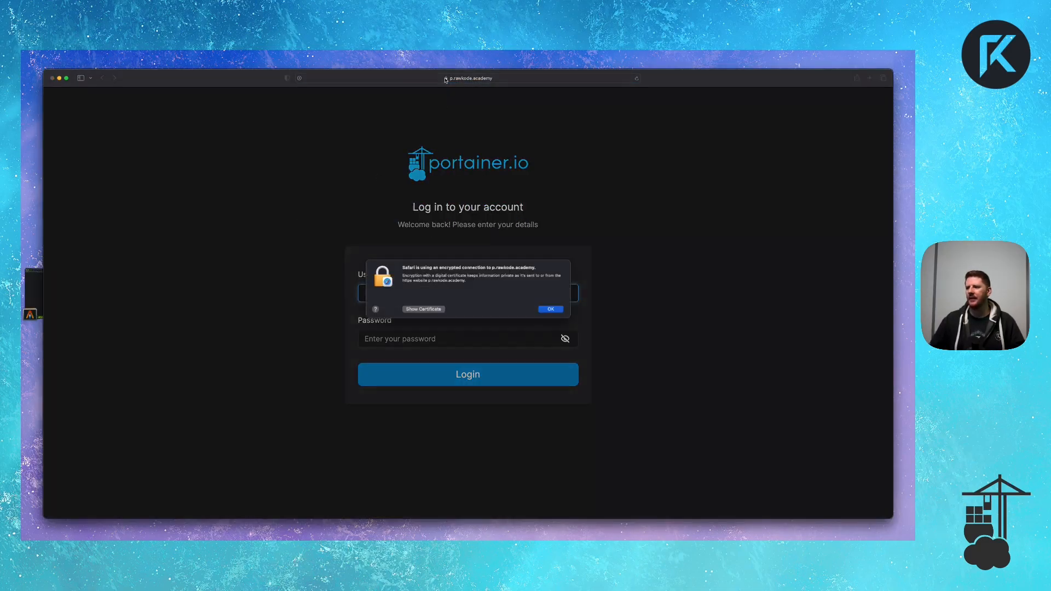
# - View the p.rawkode.academy certificate details from the padlock and dismiss them
pyautogui.click(422, 309)
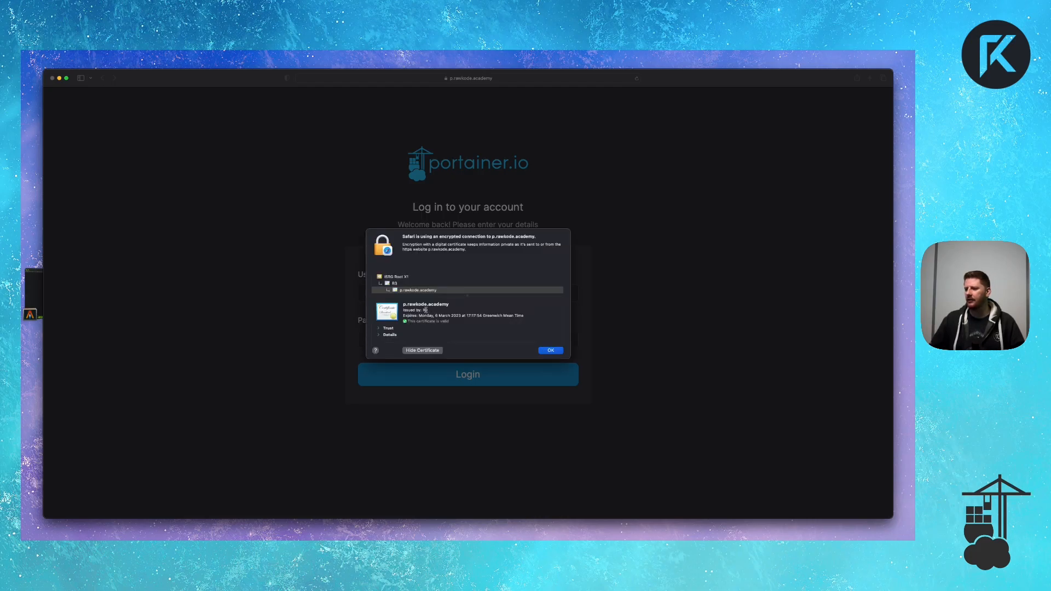
pyautogui.click(550, 350)
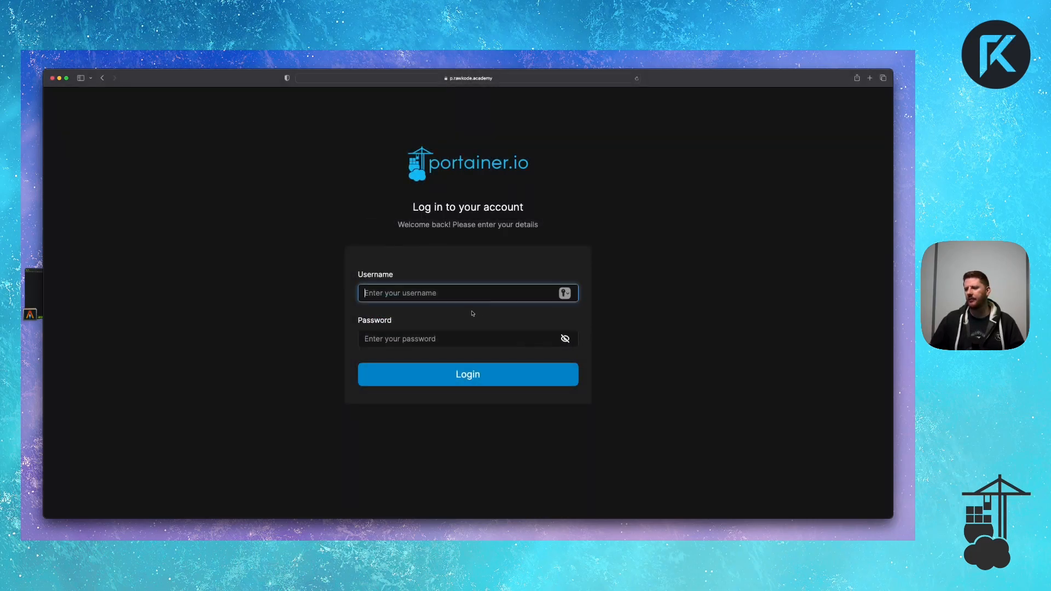